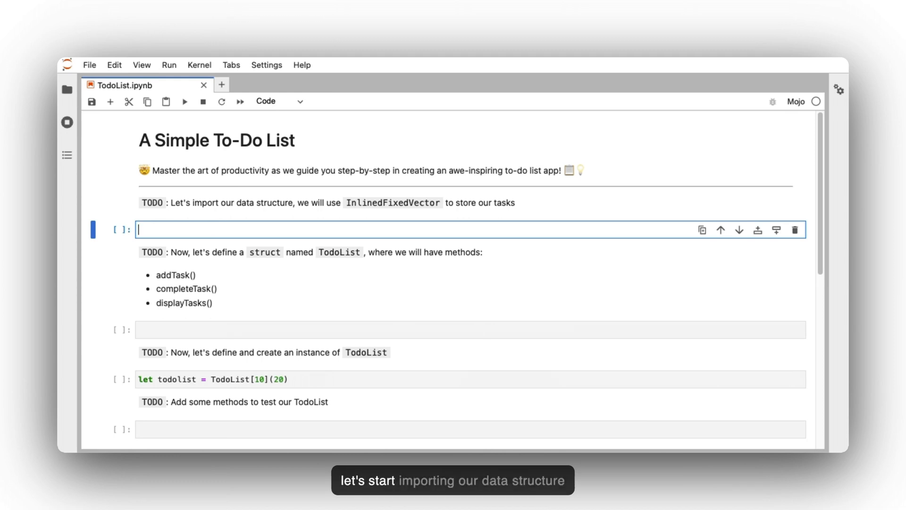
- Write 'from Vector import InlinedFixedVector' in the first code cell and run it
type("from")
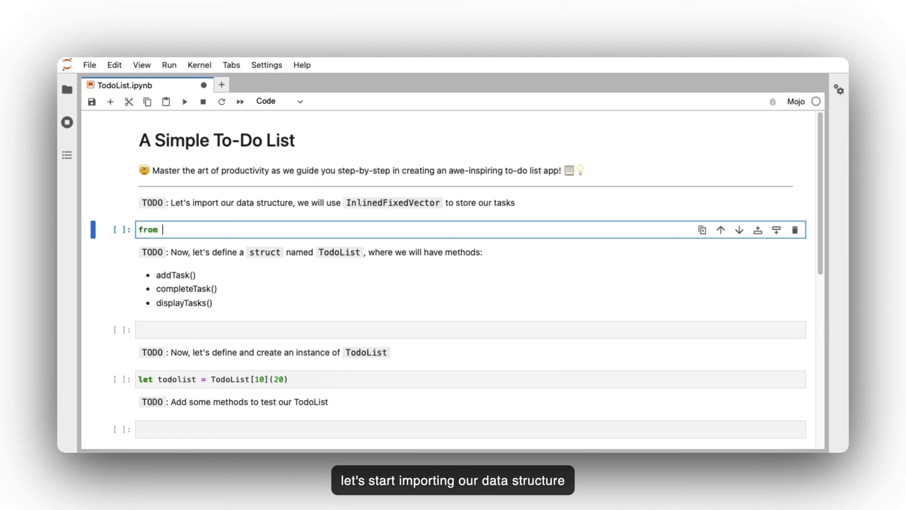
type("Vector")
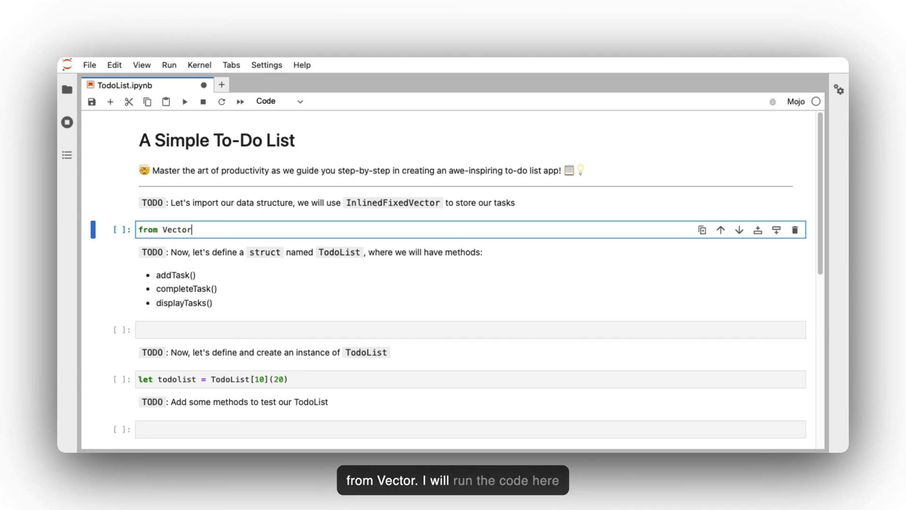
type("import")
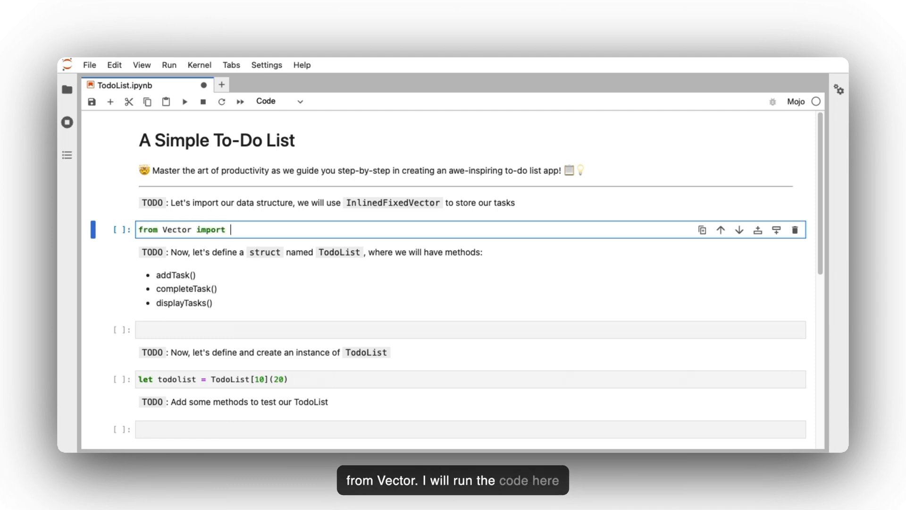
type("InlinedFixed")
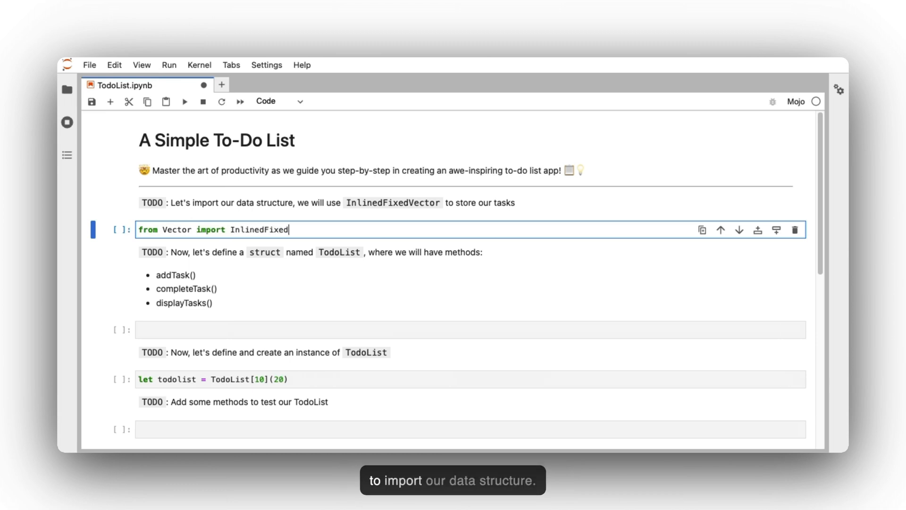
type("Vector")
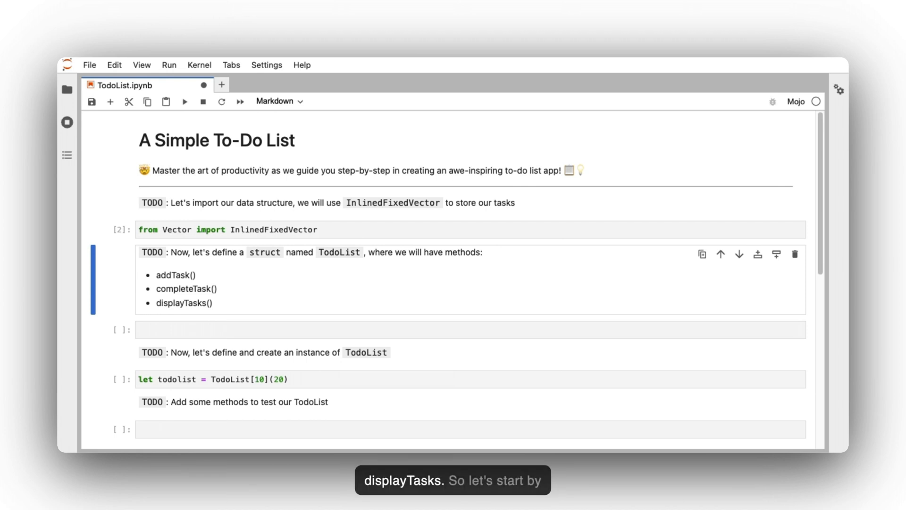
- Type the struct header 'struct TodoList[size: Int]:' in the struct cell
type("struct Todo")
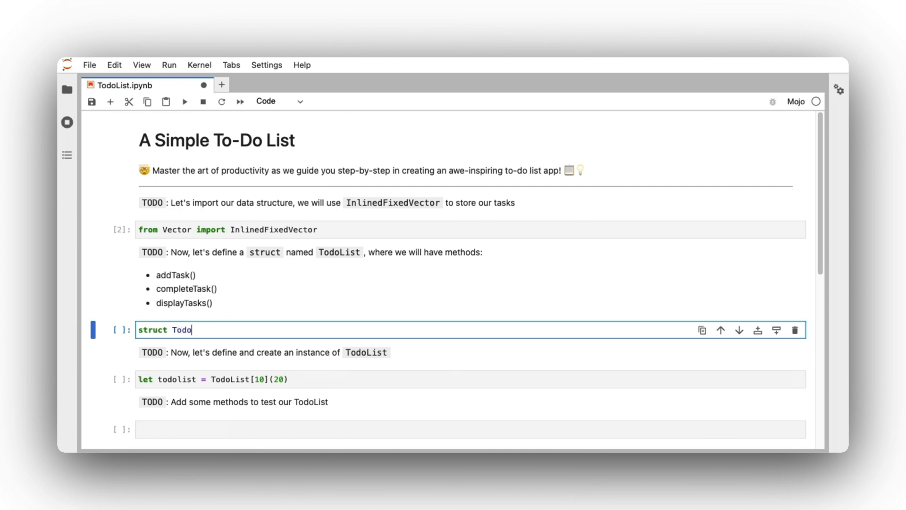
type("List")
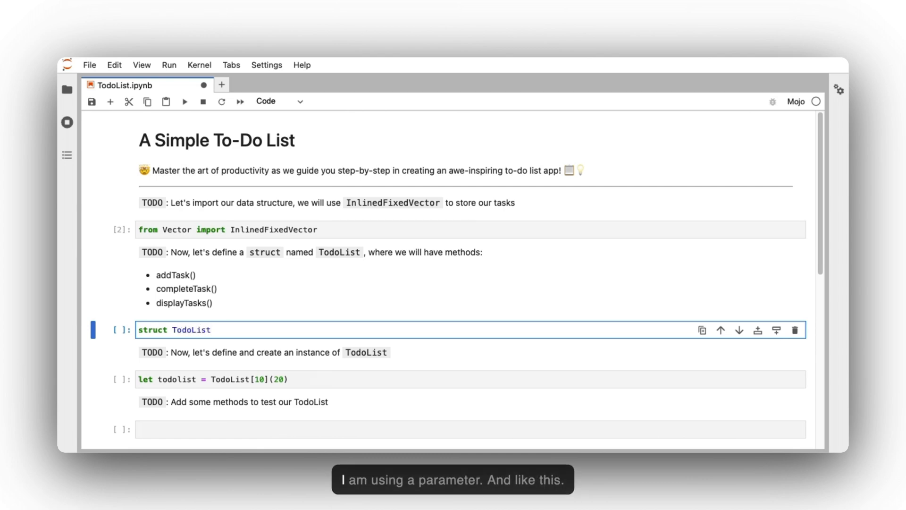
type("[size]")
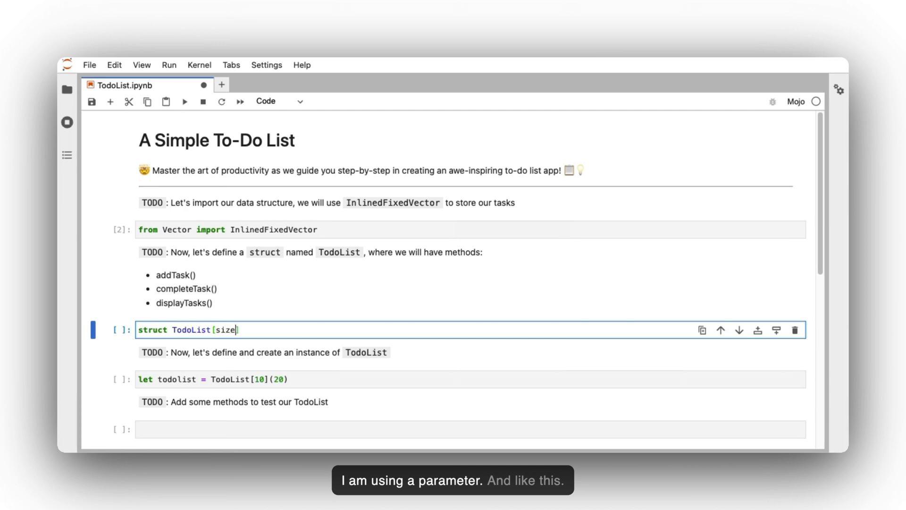
type(": Int")
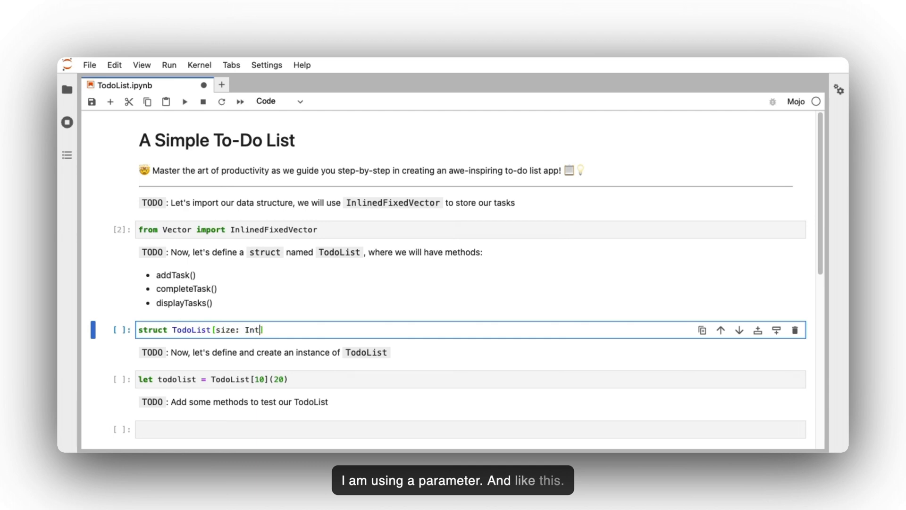
type(":")
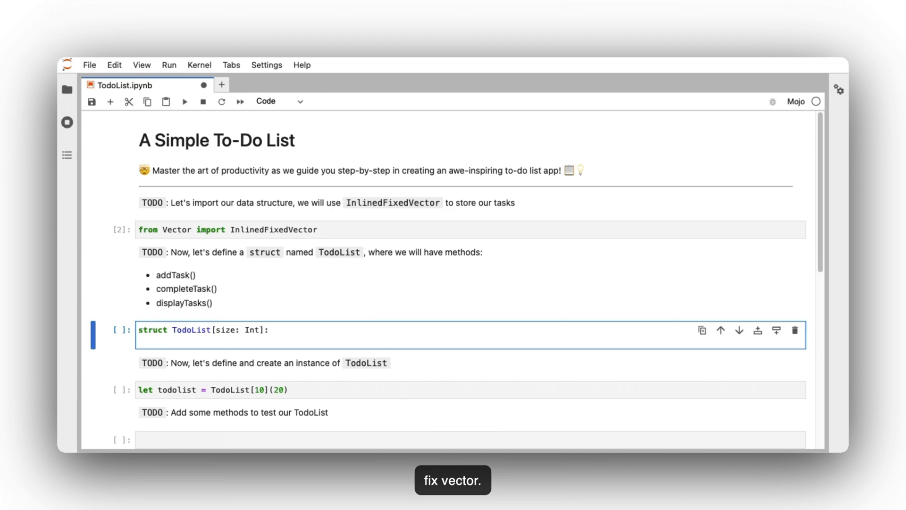
- Declare the field 'var tasks: InlinedFixedVector[size, StringLiteral]' in TodoList
type("v")
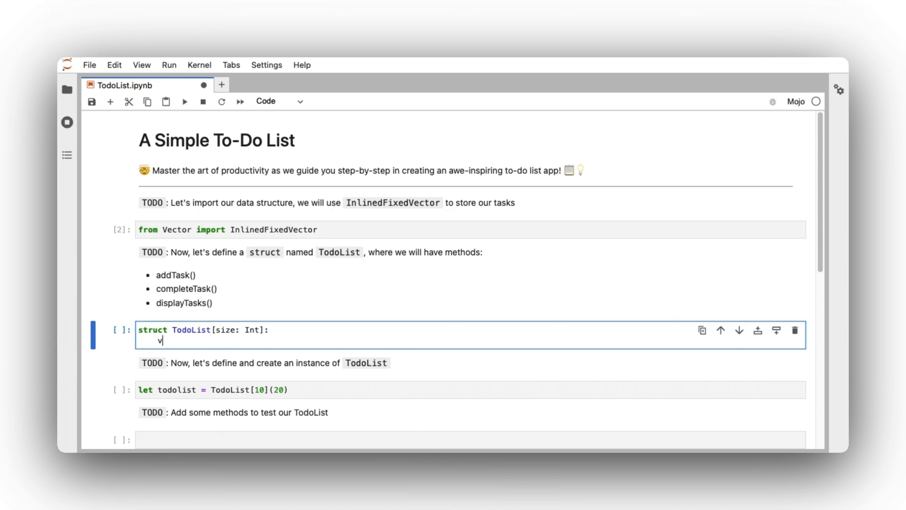
type("ar")
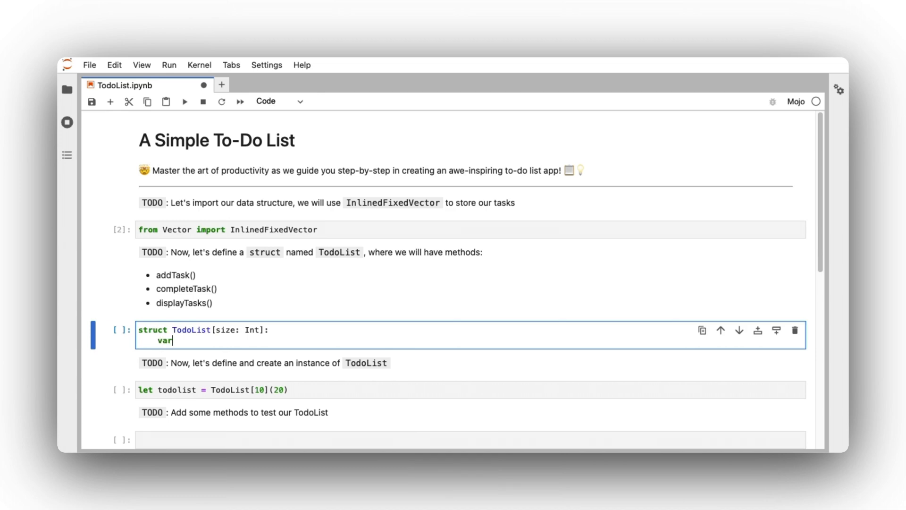
type("task")
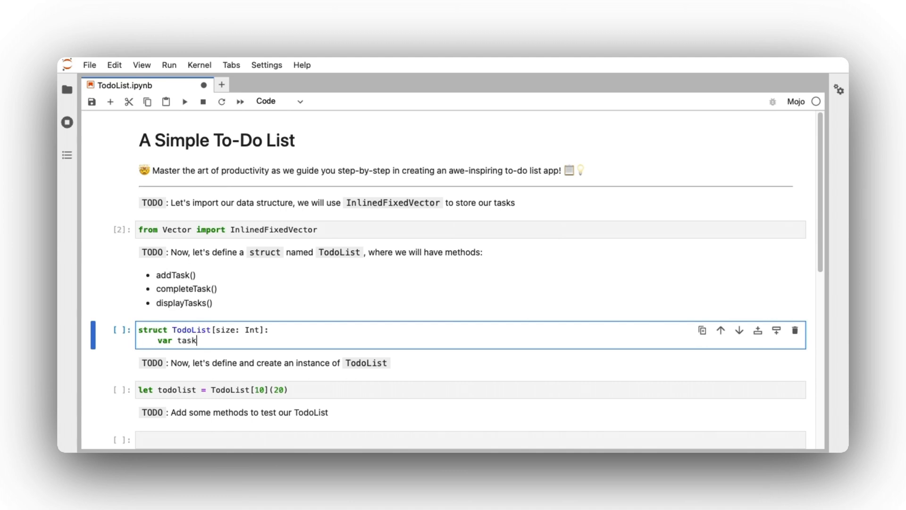
type("s:")
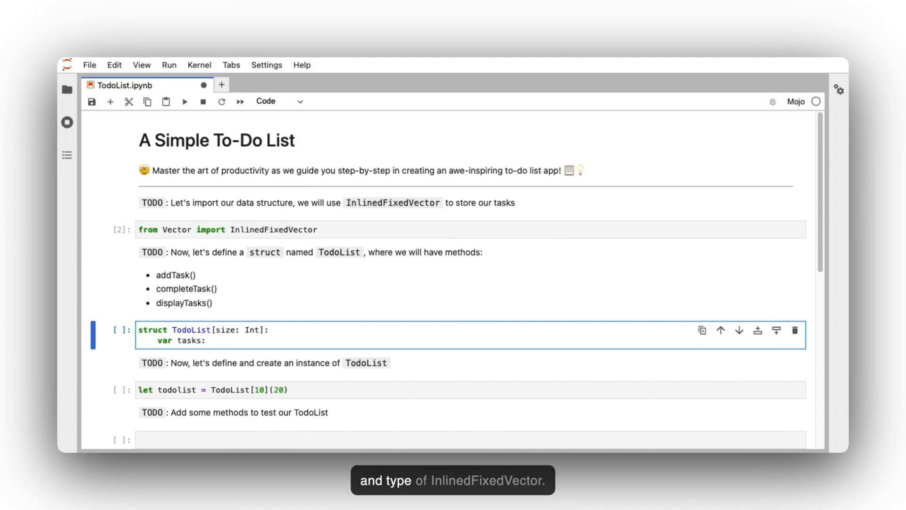
type("Inline")
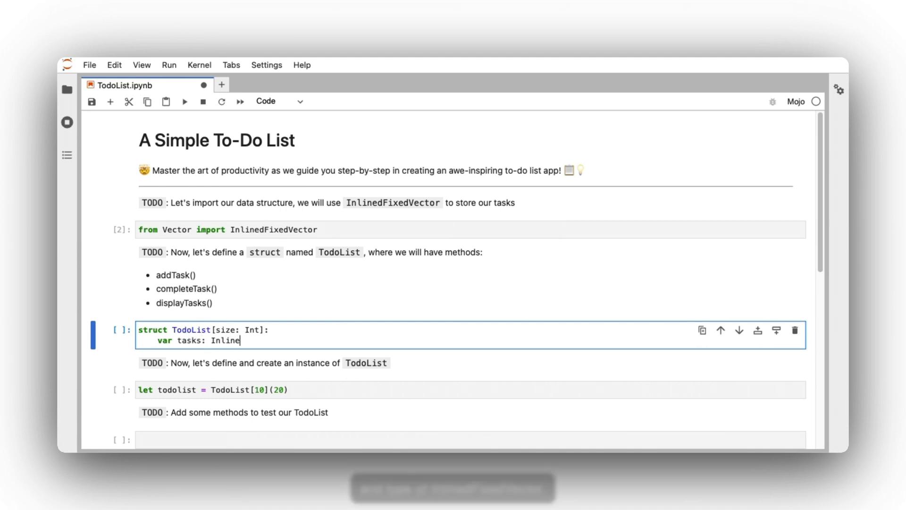
type("dFixed")
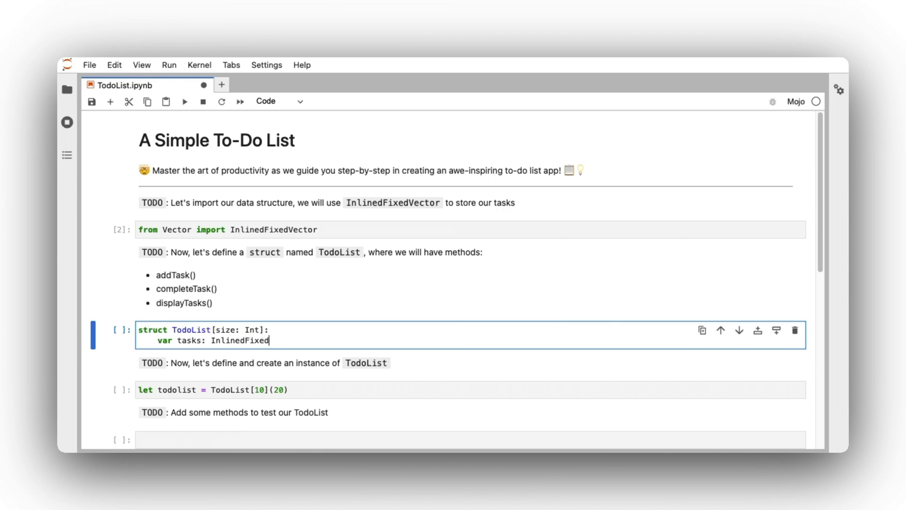
type("Vector")
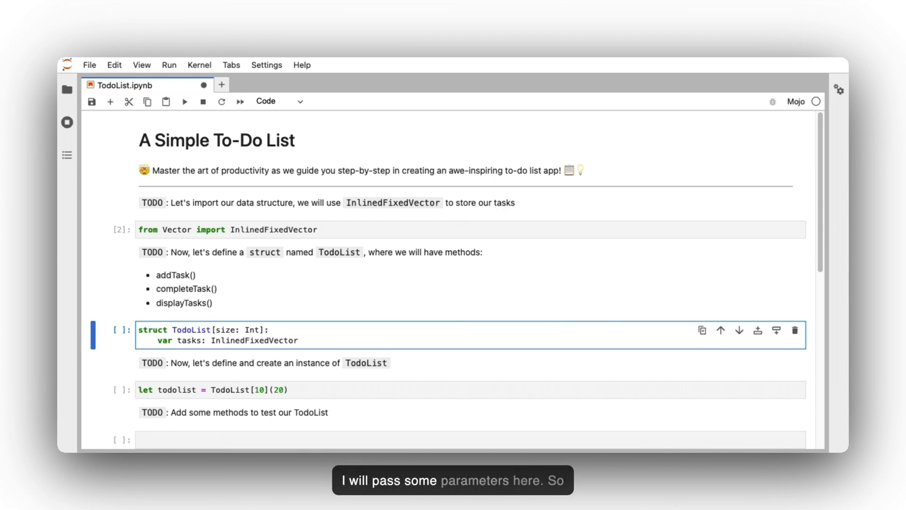
type("[")
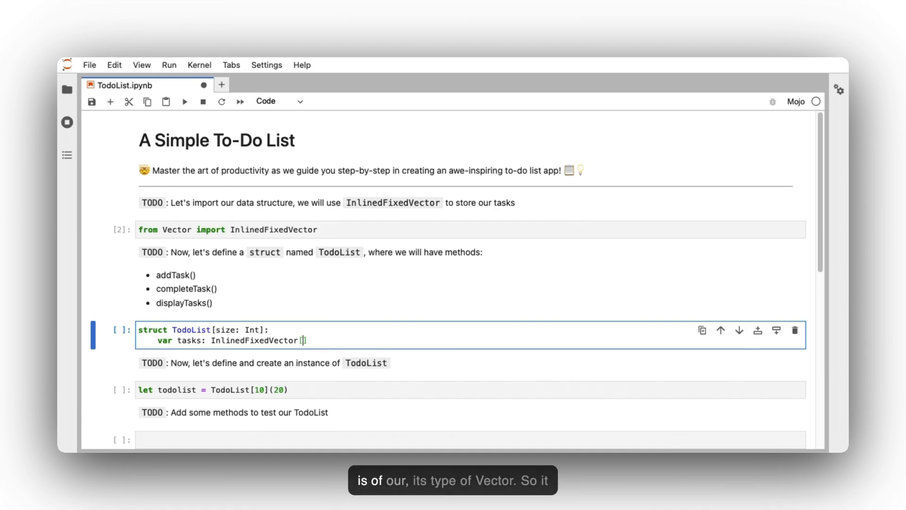
type("]")
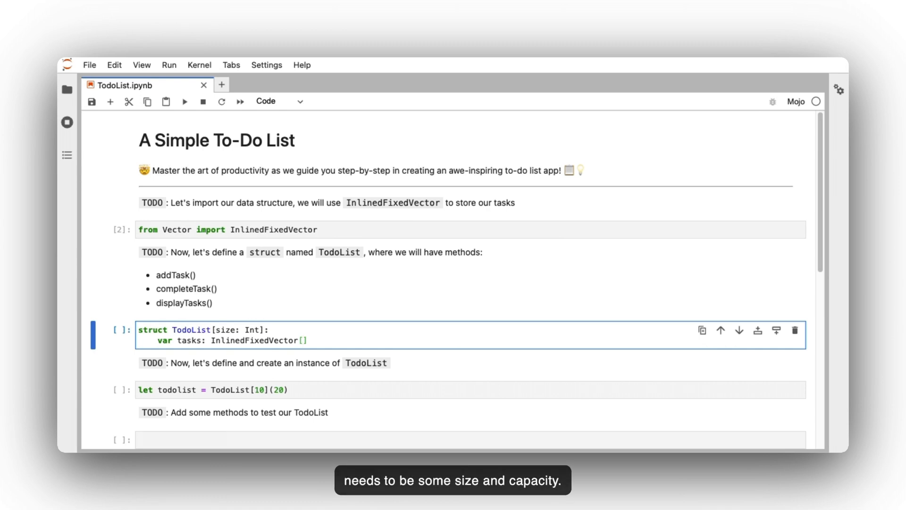
type("sz")
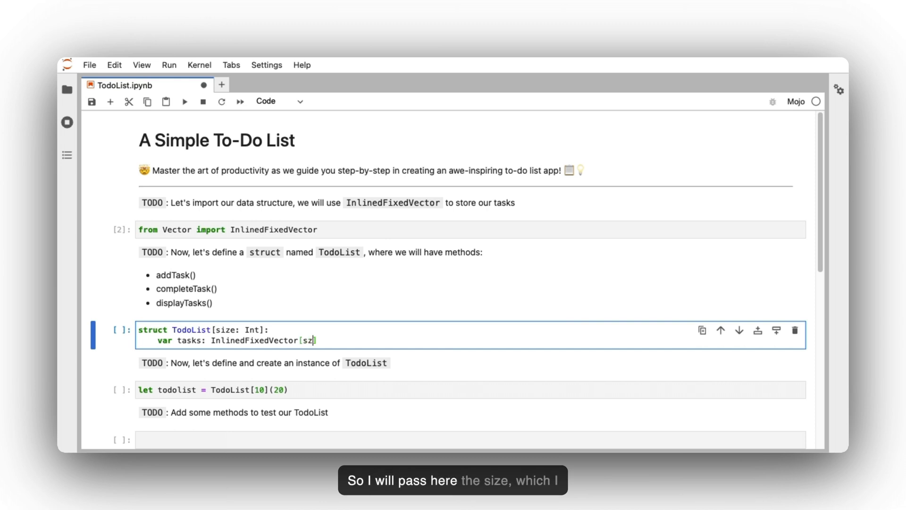
key("Backspace")
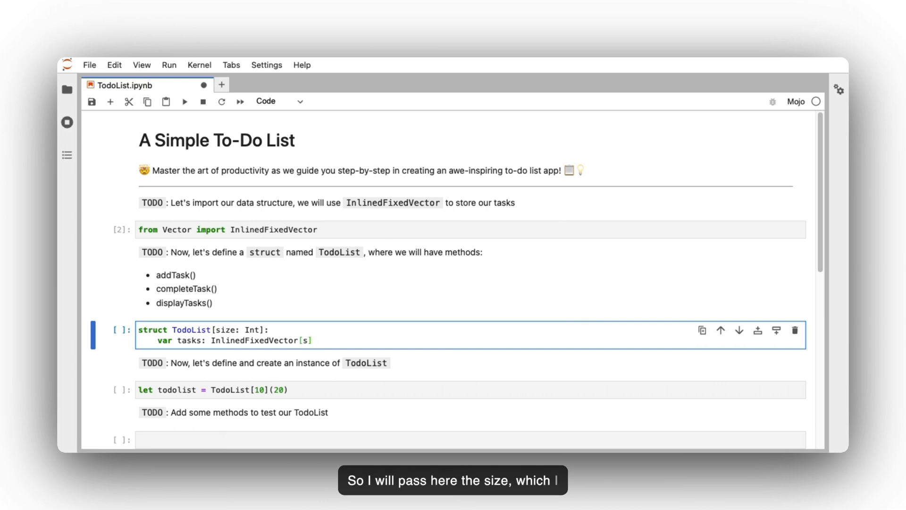
type("ize")
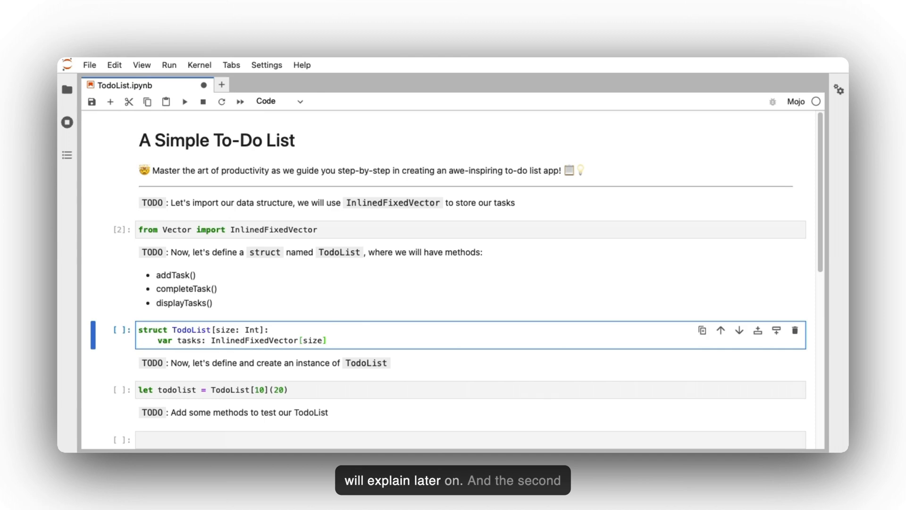
type(",")
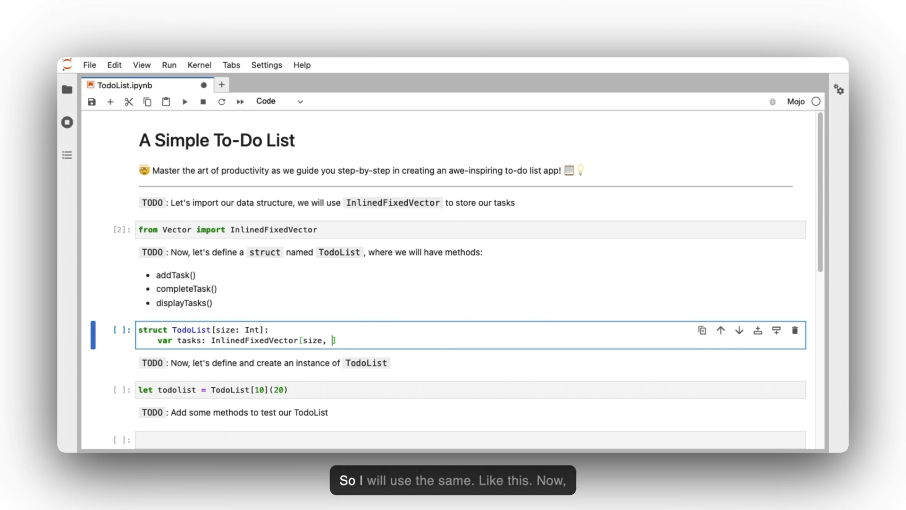
type("String")
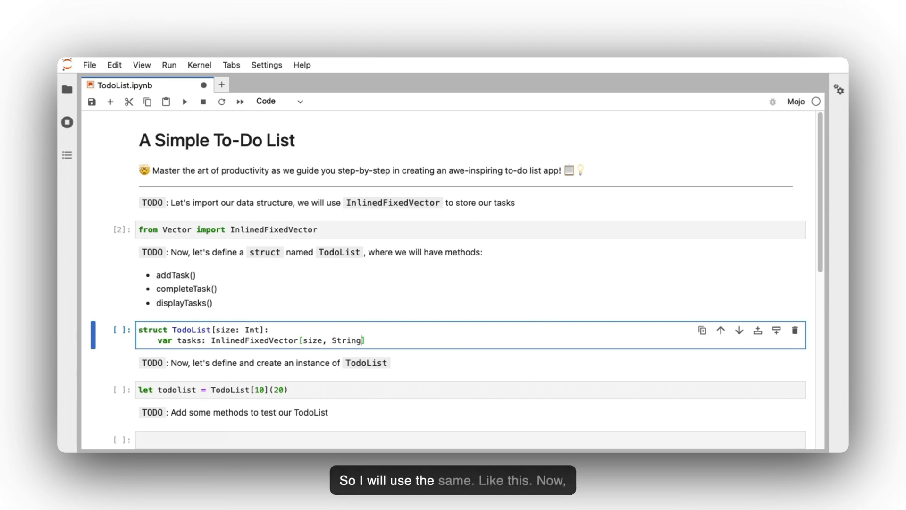
type("Literal")
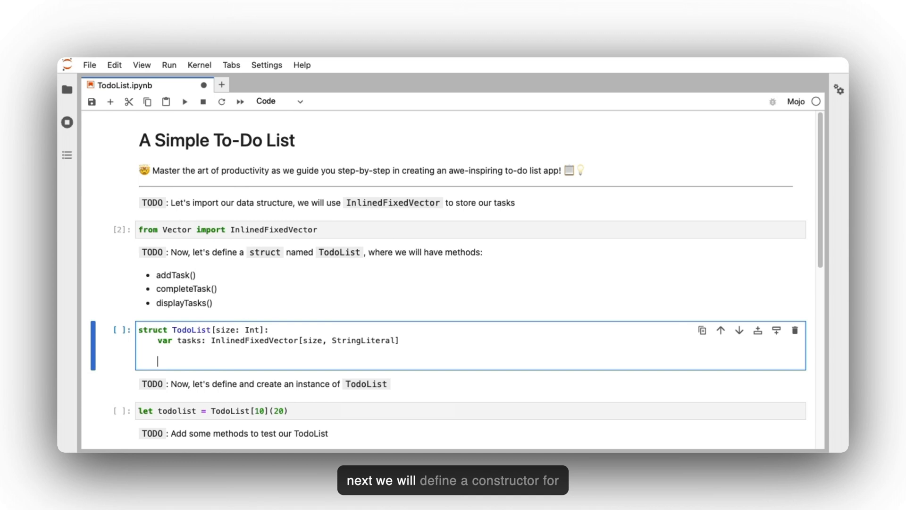
- Add 'fn __init__(inout self, capacity: Int):' initialising self.tasks with capacity
type("fn")
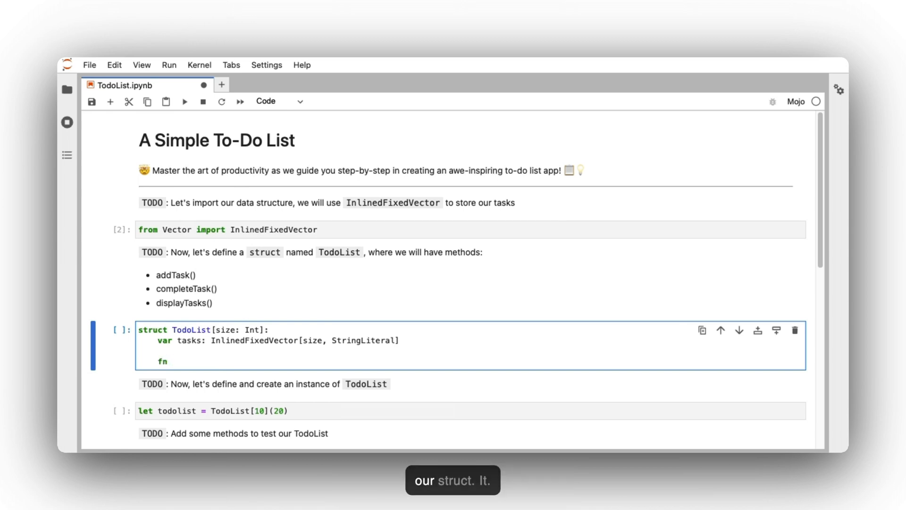
type("__init")
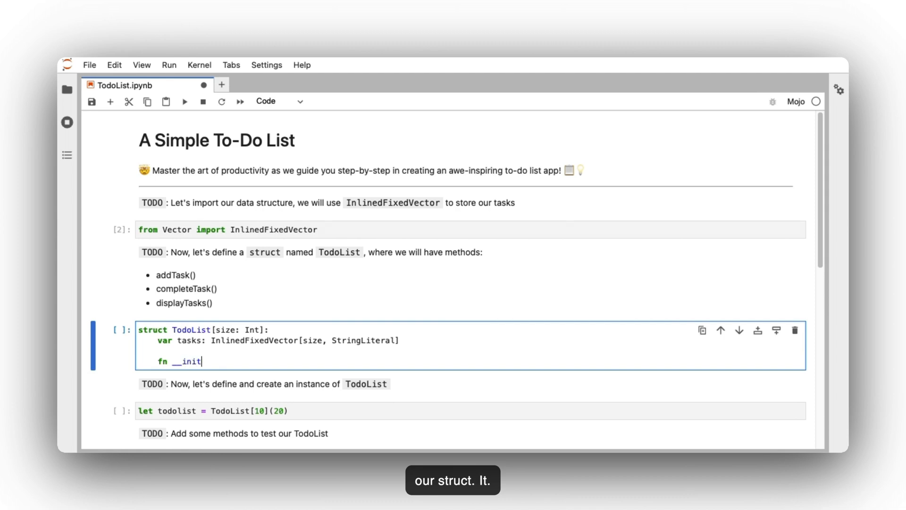
type("__()")
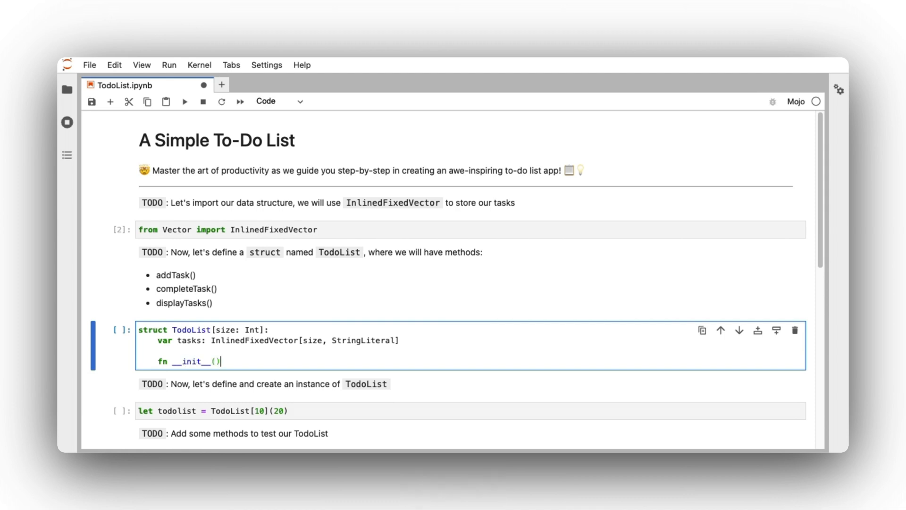
type("inout self,")
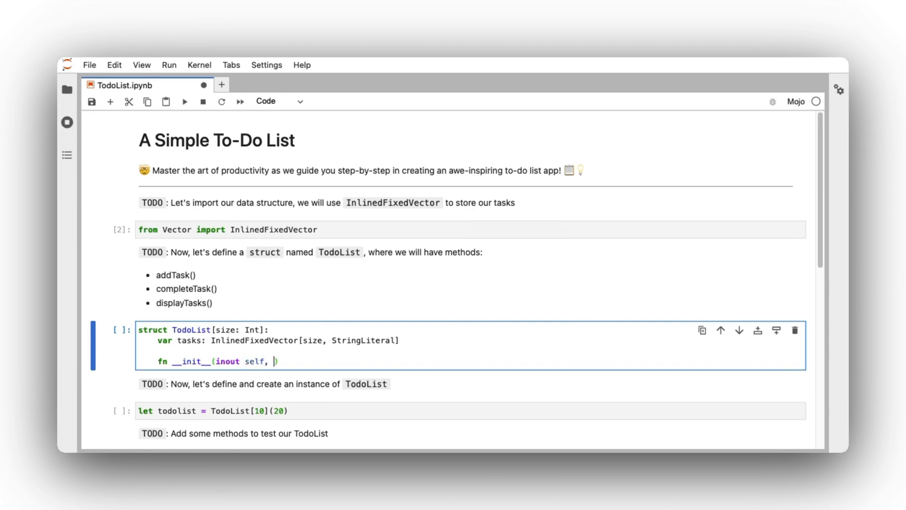
type("capacity:")
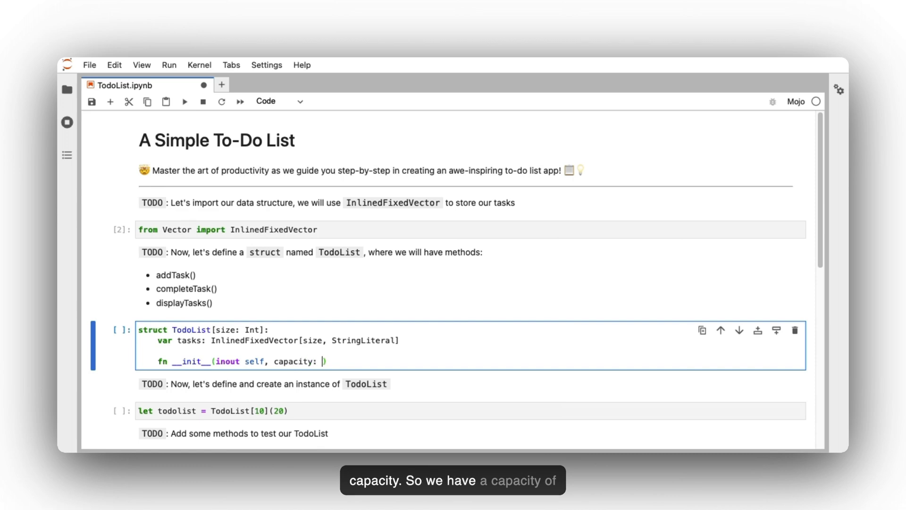
type("I")
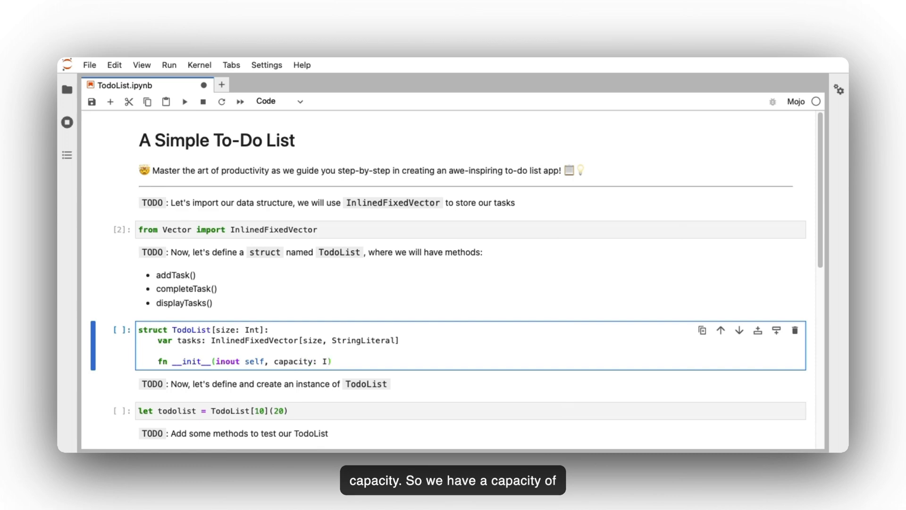
type("nt):")
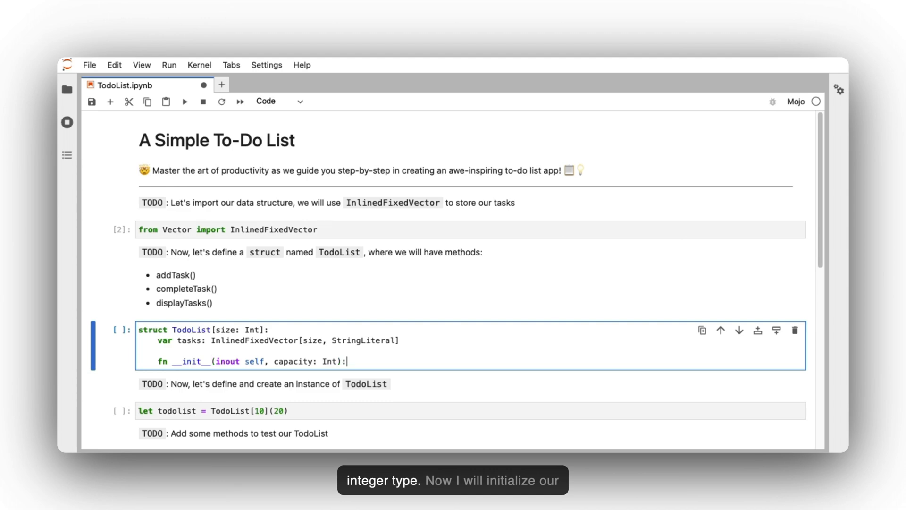
type("se")
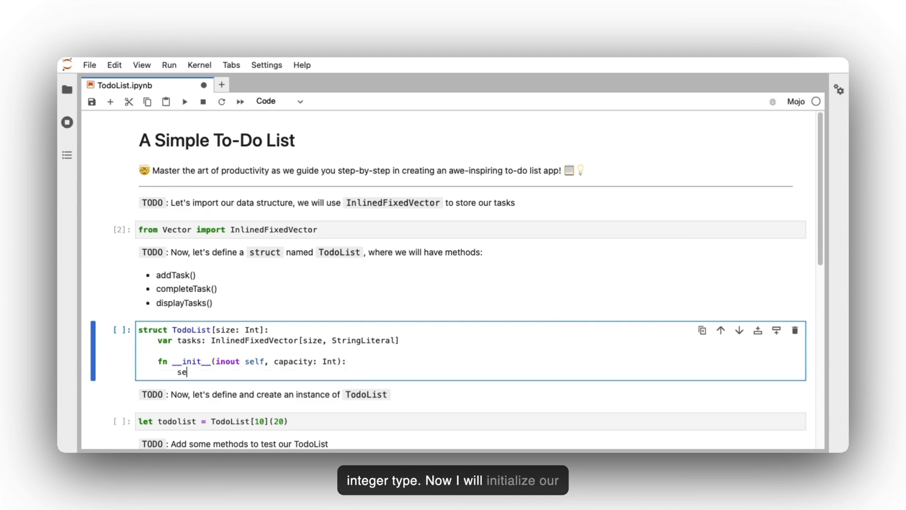
type("lf.")
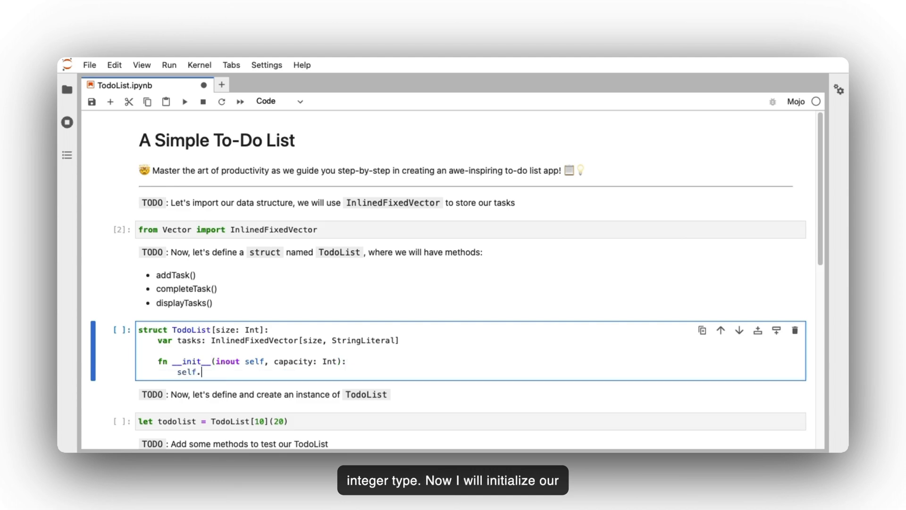
type("task")
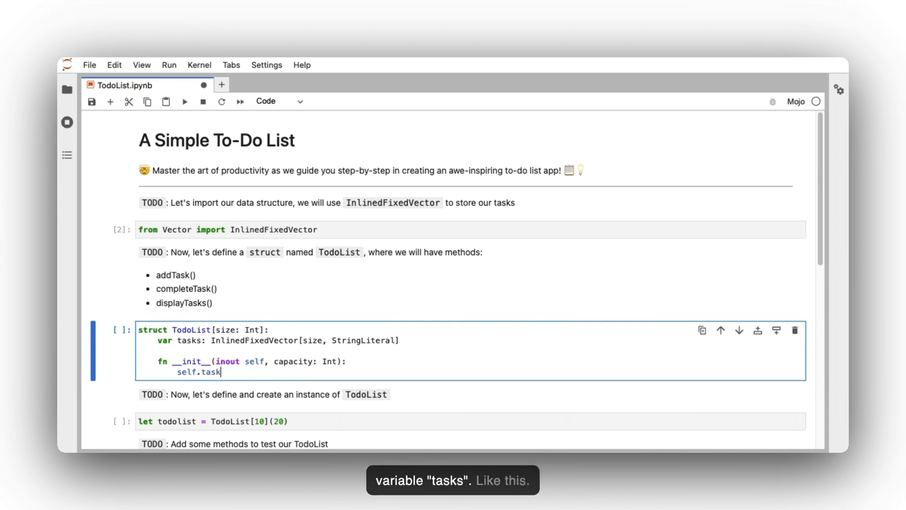
type("s.__")
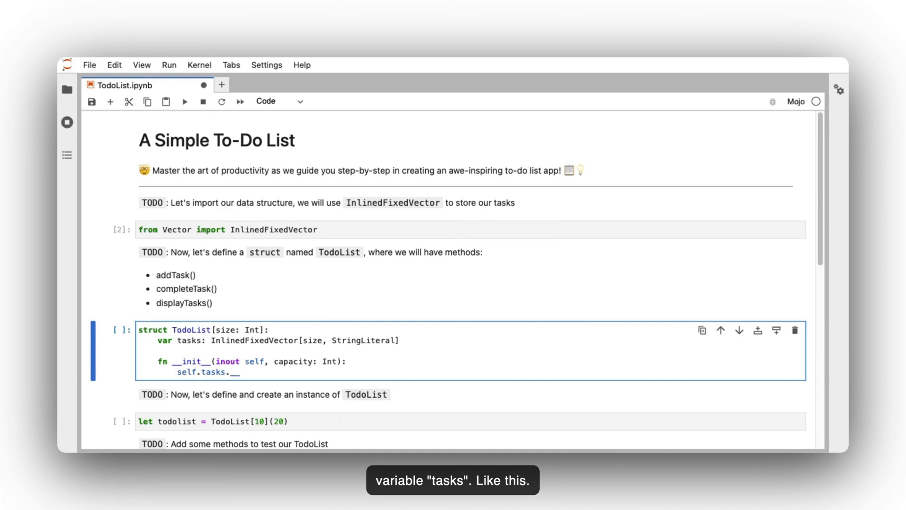
type("init")
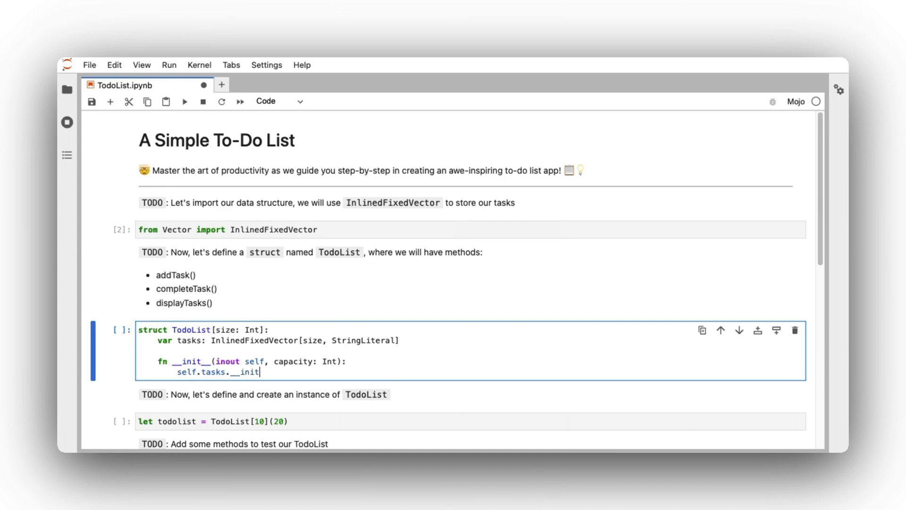
type("()")
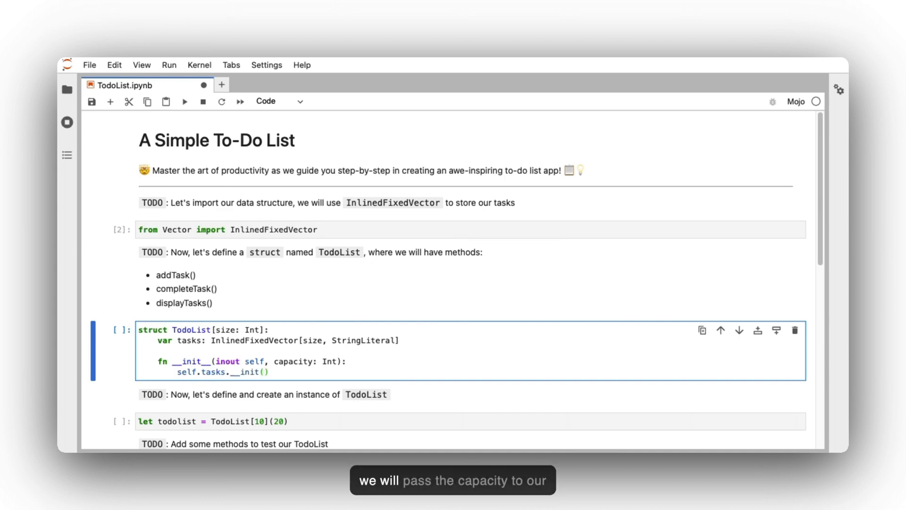
type("capacity")
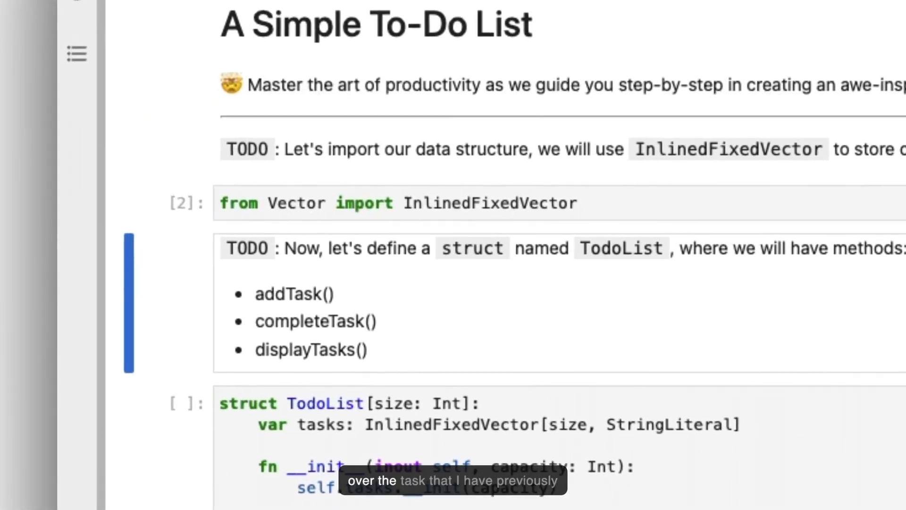
- Scroll down the struct cell to paste the addTask, completeTask and displayTasks methods
scroll("down", 3)
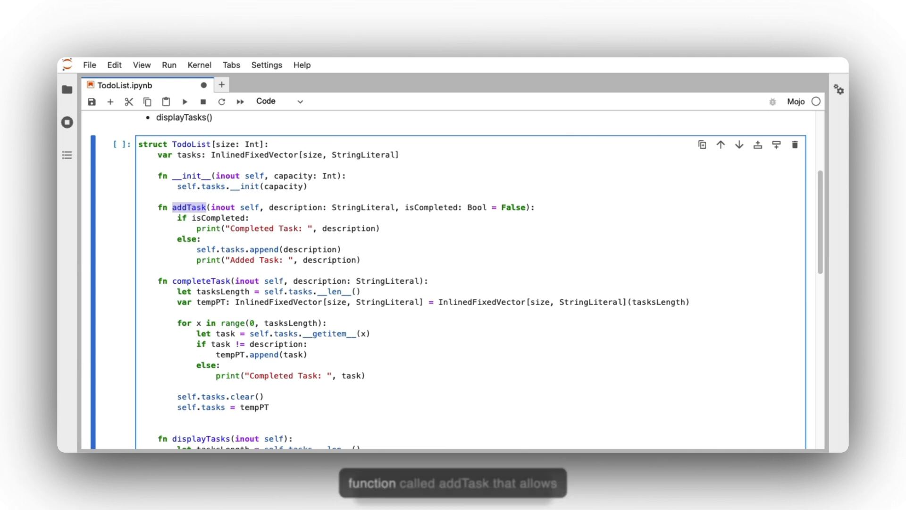
mouse_move(195, 222)
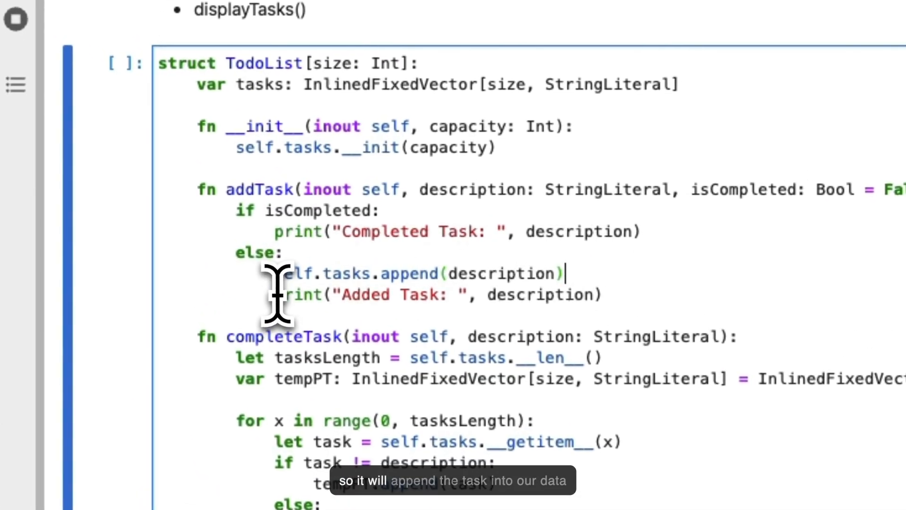
mouse_move(572, 277)
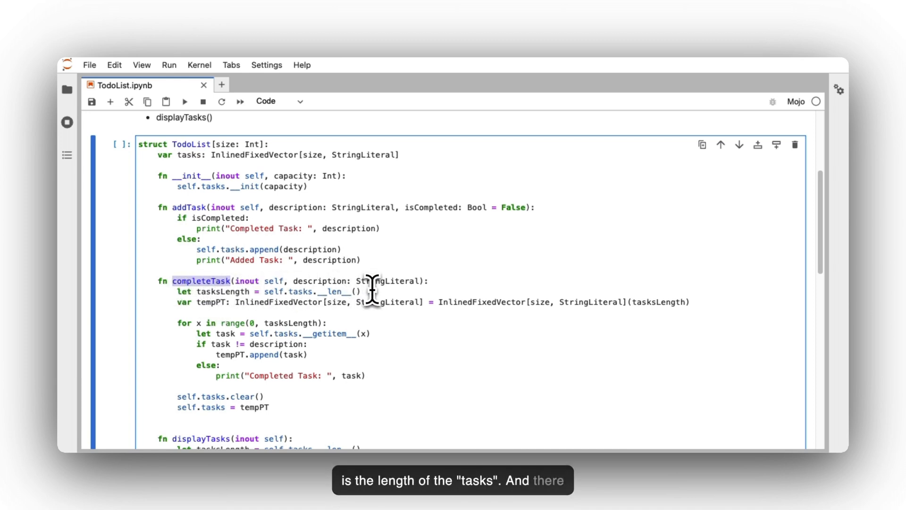
mouse_move(214, 315)
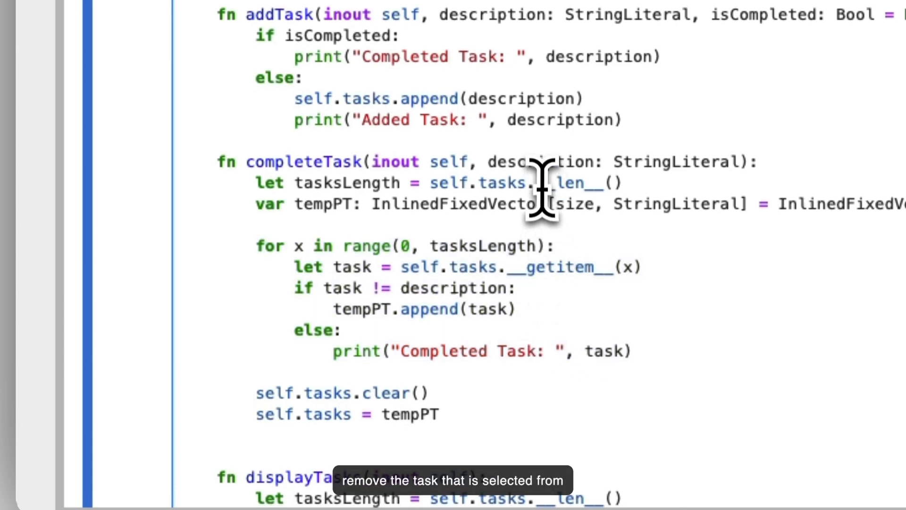
double_click(543, 161)
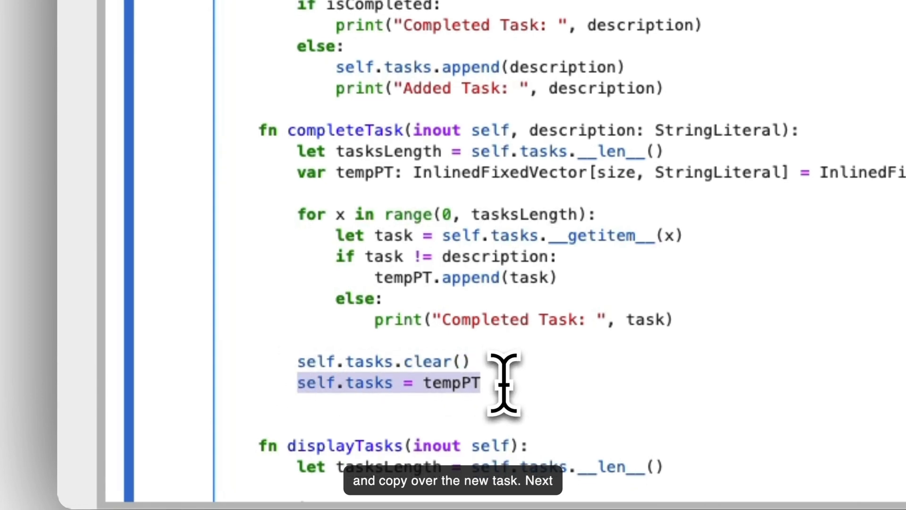
scroll("down", 3)
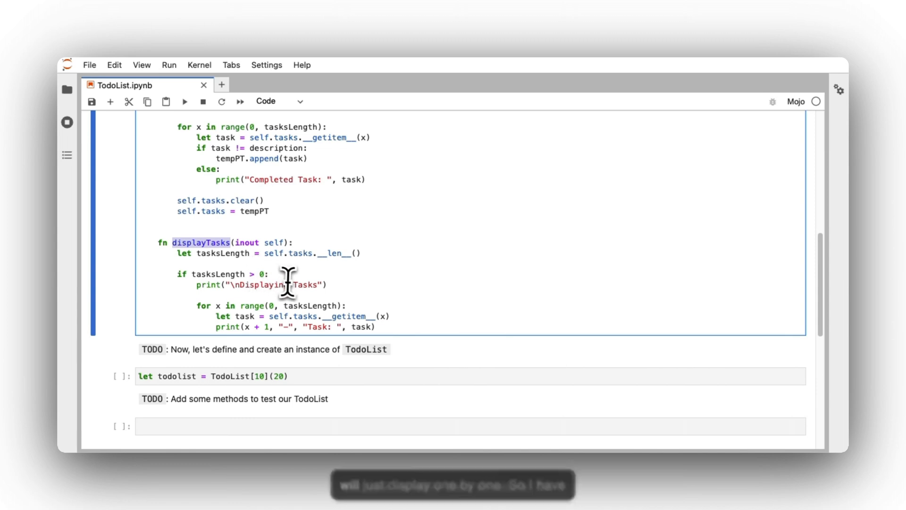
mouse_move(349, 315)
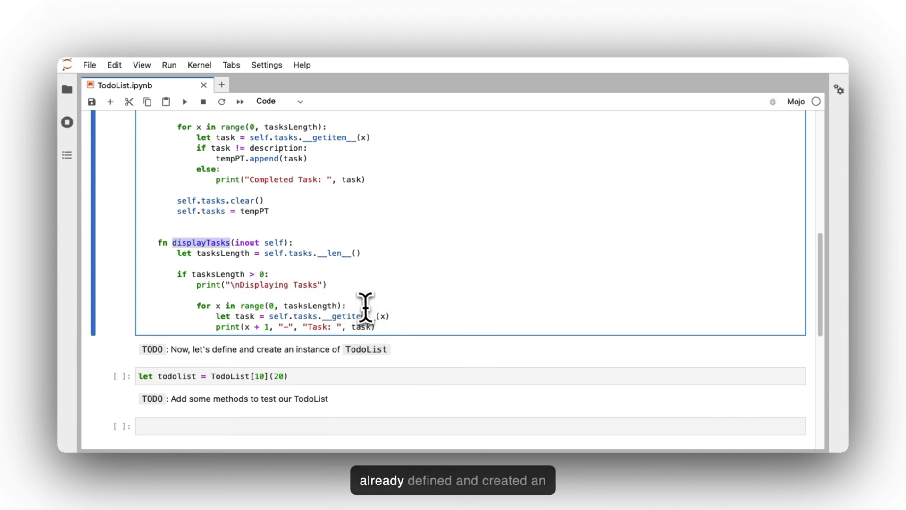
scroll("down", 3)
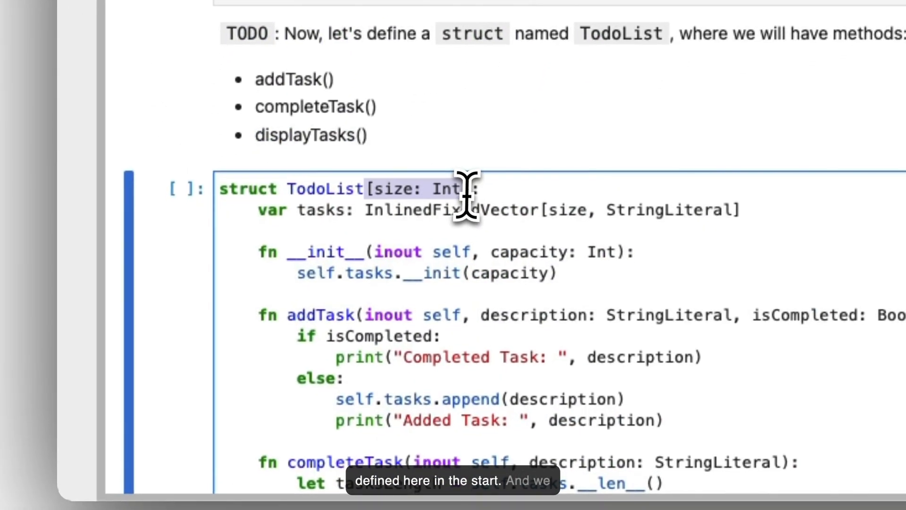
scroll("down", 3)
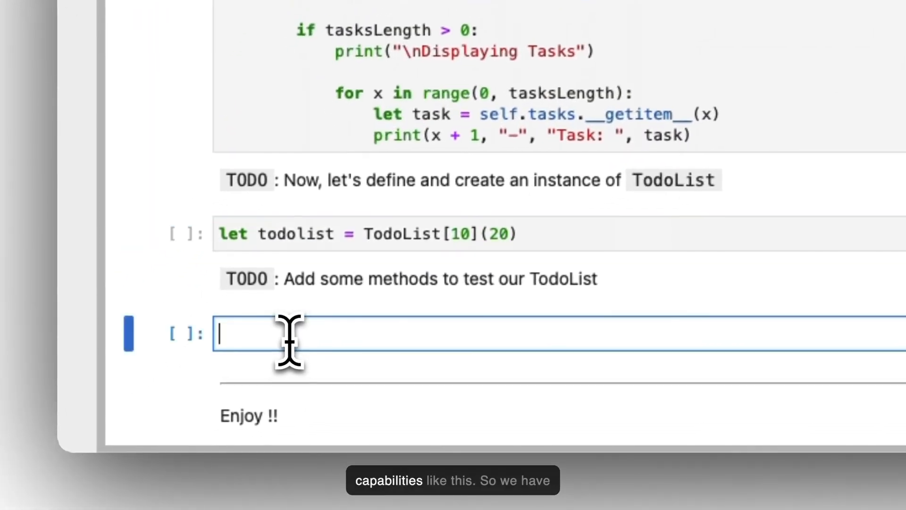
- Enter 'todo.addTask("Working Today2")' and the other todo method calls in the test cell
type("todo.addTask(\"Working Today2\")")
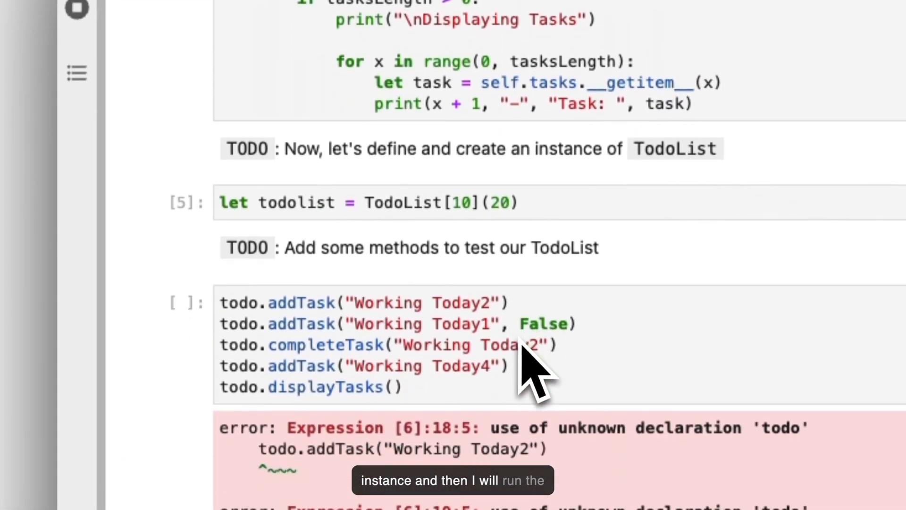
- Rename the instance to 'var todo = TodoList[10](20)' and scroll to the test output
double_click(294, 202)
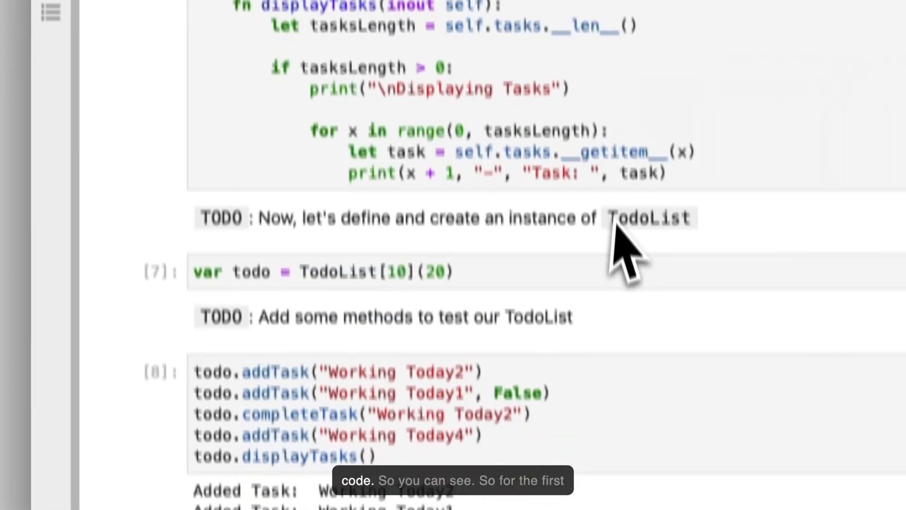
scroll("down", 3)
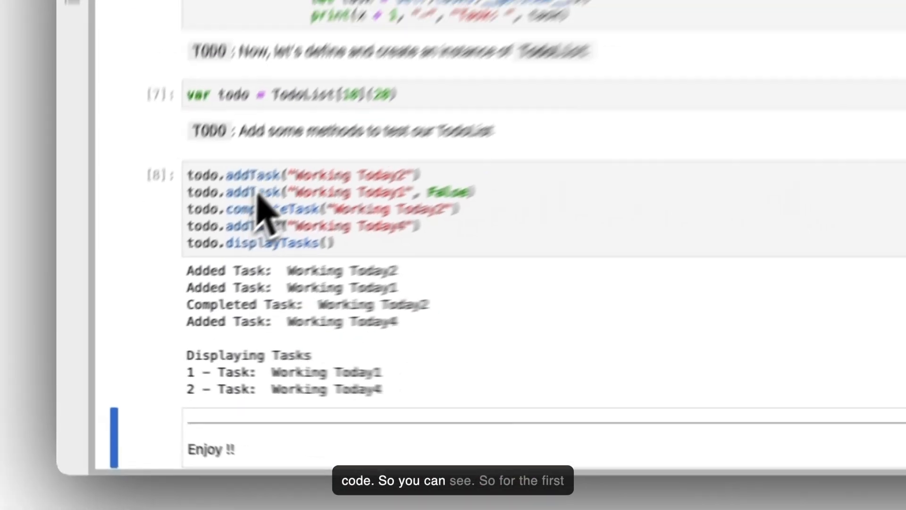